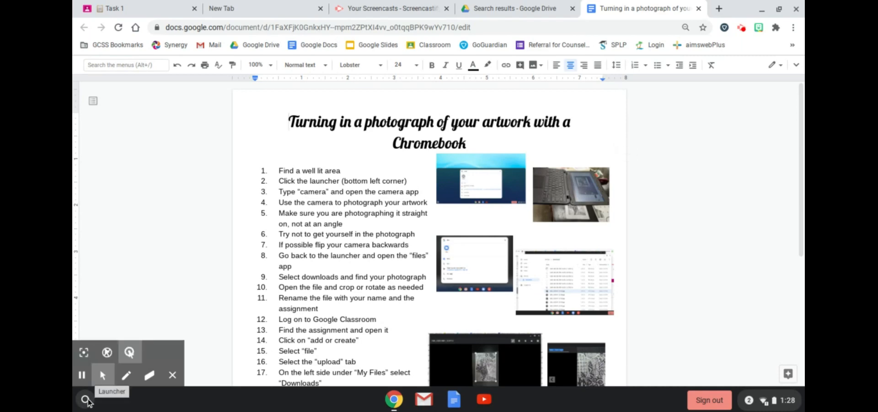
Search the ChromeOS launcher for 'camera'
left_click(86, 399)
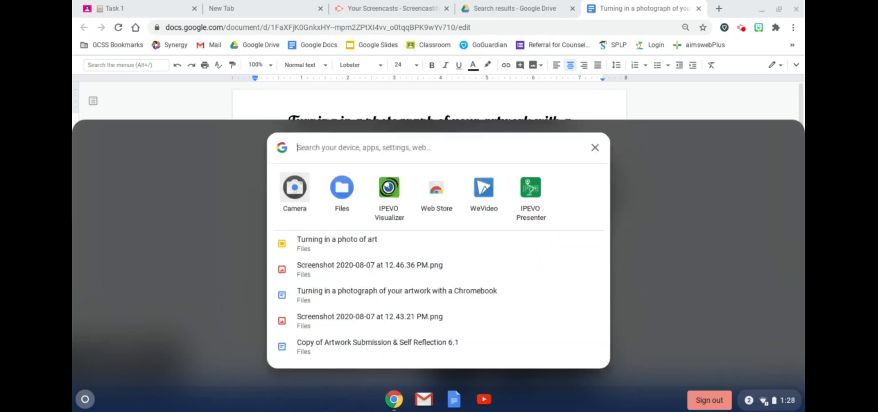
type("camera")
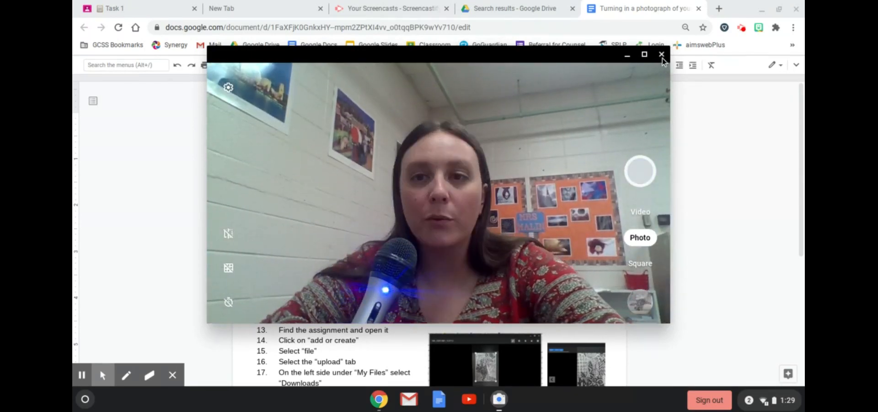
Close the Camera app to return to the Google Docs instruction sheet
left_click(661, 54)
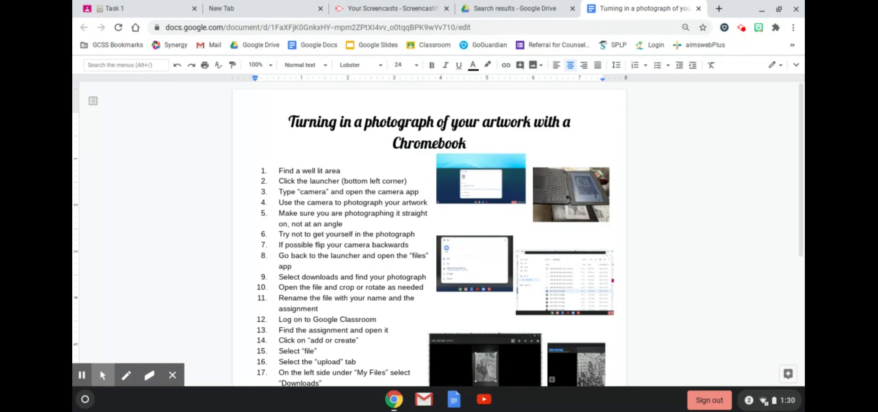
Open the Files app through a launcher search for 'fies'
left_click(288, 122)
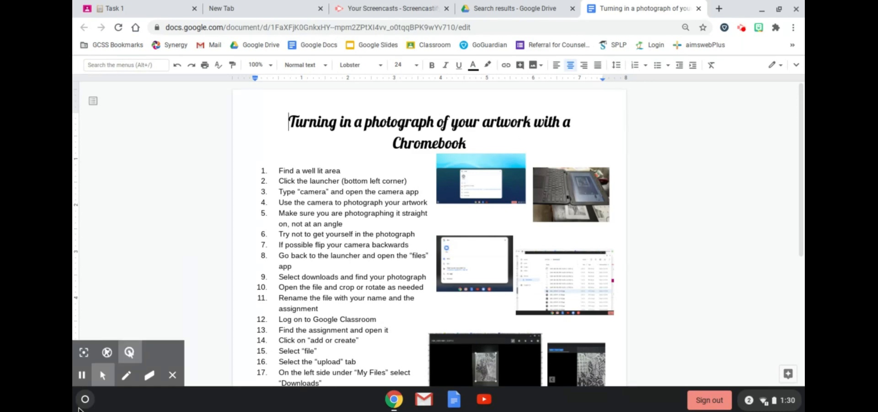
left_click(85, 398)
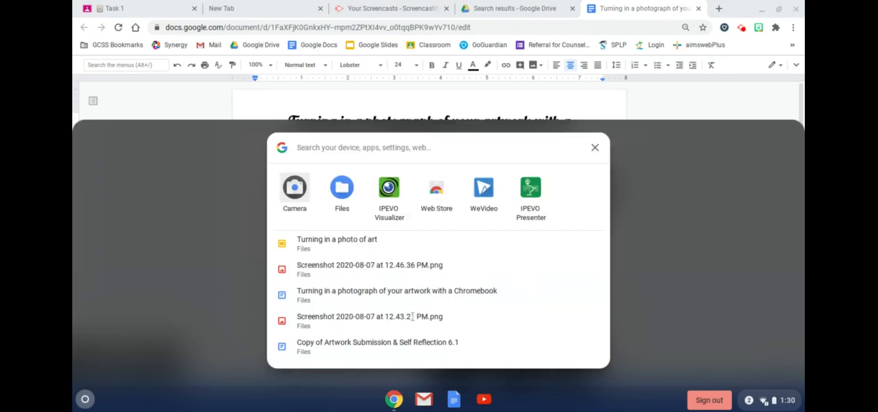
type("fies")
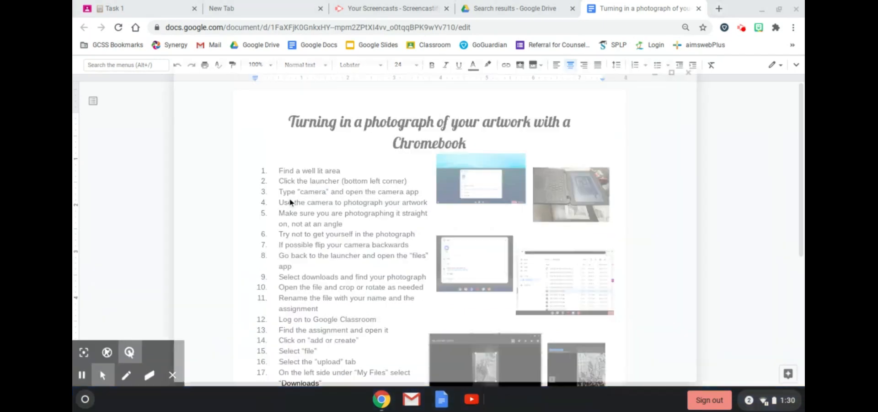
left_click(498, 399)
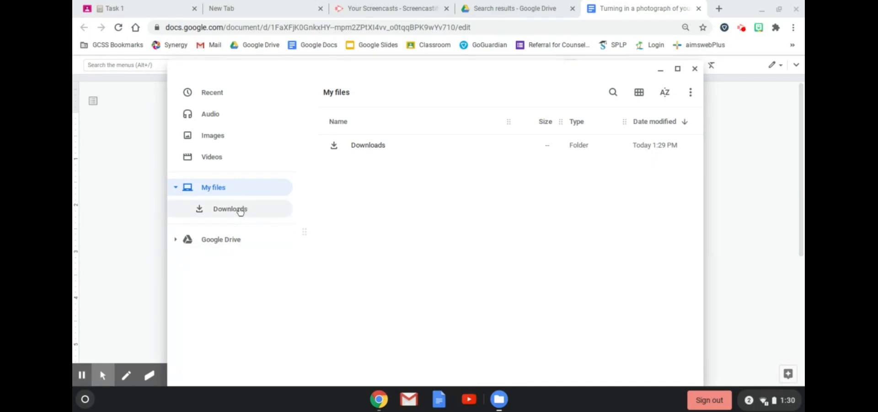
Select the newest photo, IMG_20200810_132937.jpg, in the Downloads folder
left_click(230, 208)
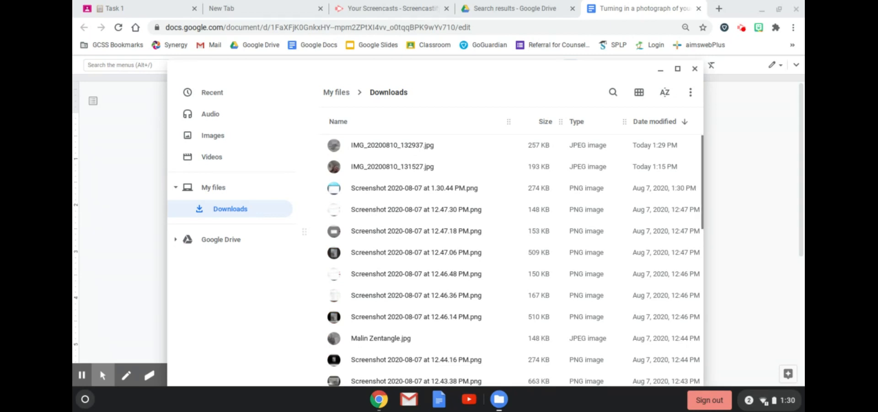
left_click(392, 145)
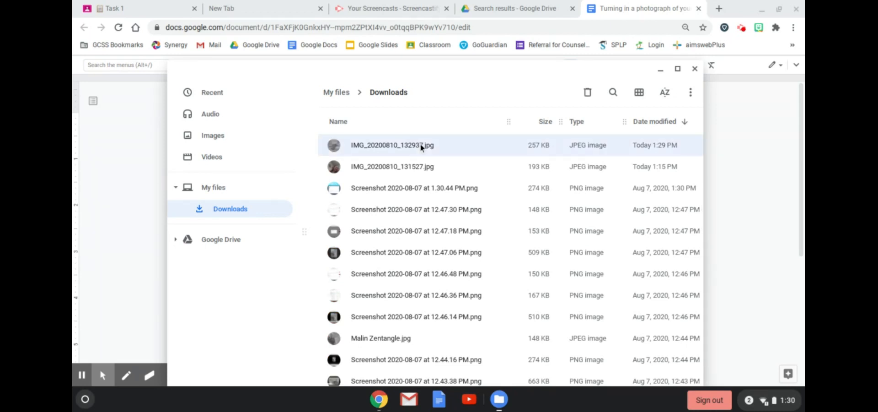
left_click(392, 145)
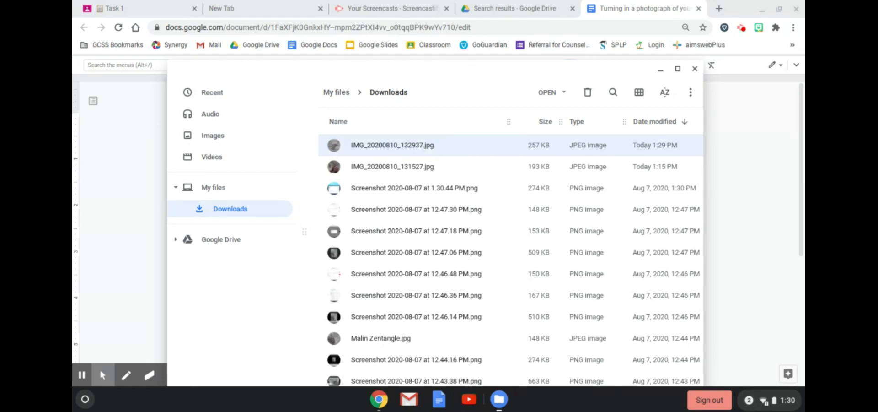
Open IMG_20200810_132937 in Gallery's editor and rotate it to portrait
double_click(392, 144)
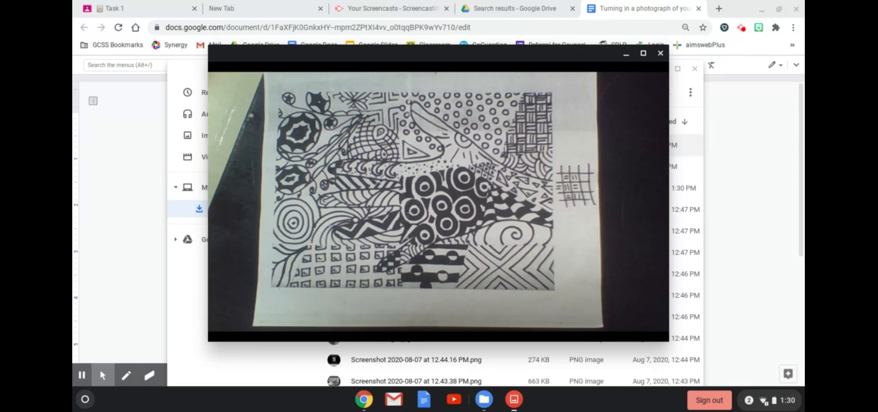
mouse_move(217, 127)
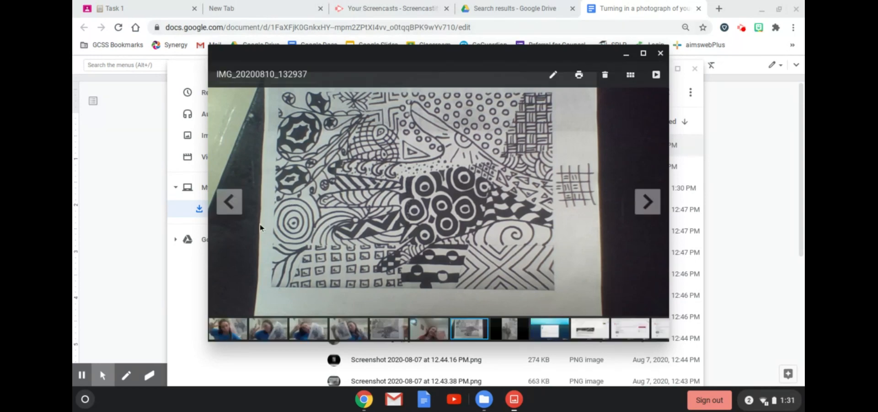
mouse_move(596, 108)
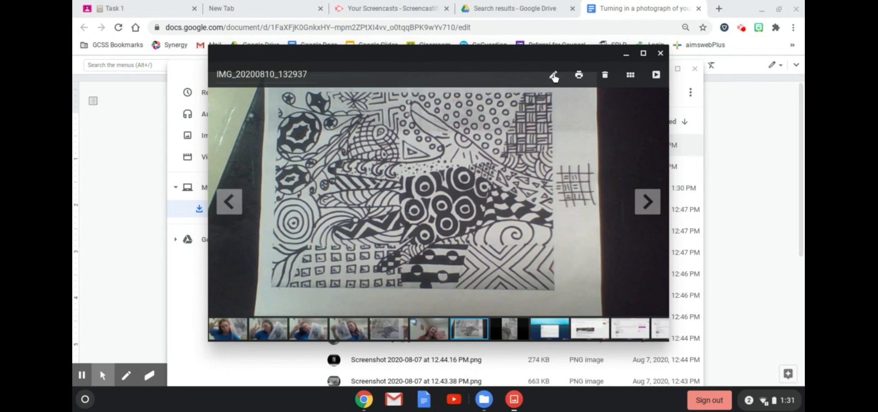
left_click(554, 75)
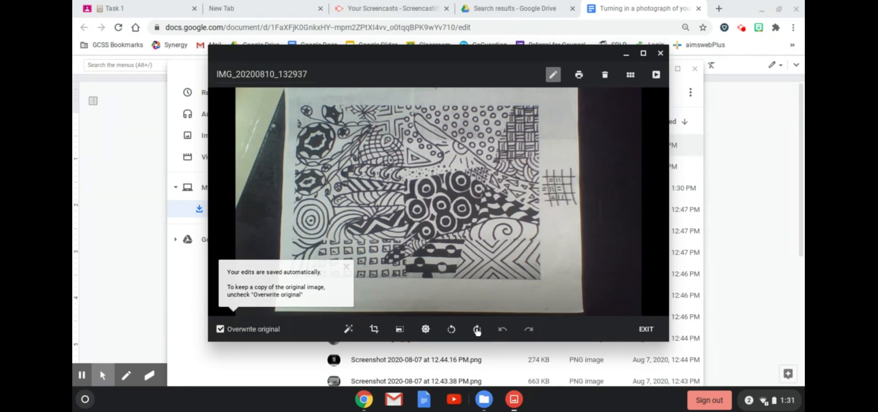
left_click(476, 329)
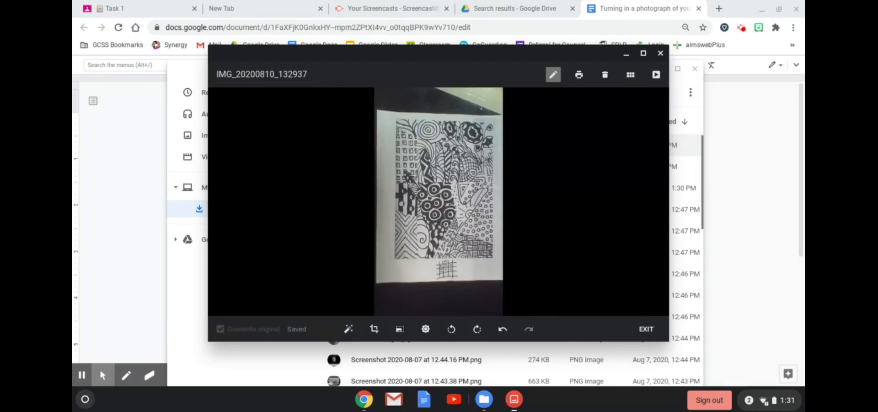
Tighten the crop's top-left and bottom-right corners around the zentangle drawing
left_click(374, 329)
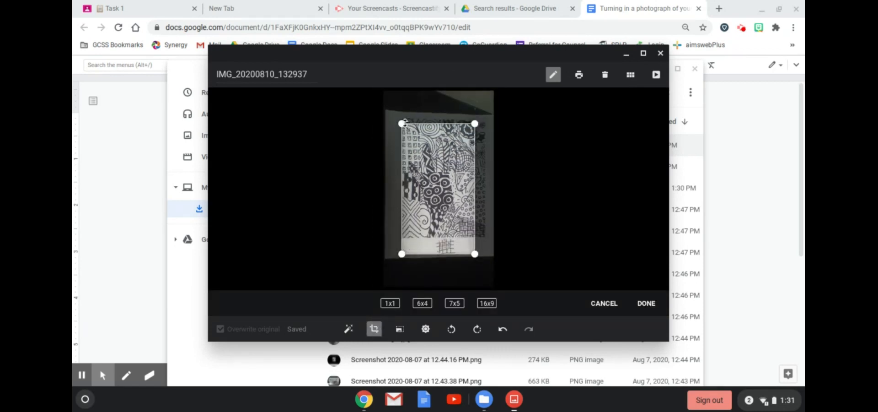
left_click_drag(402, 123, 402, 117)
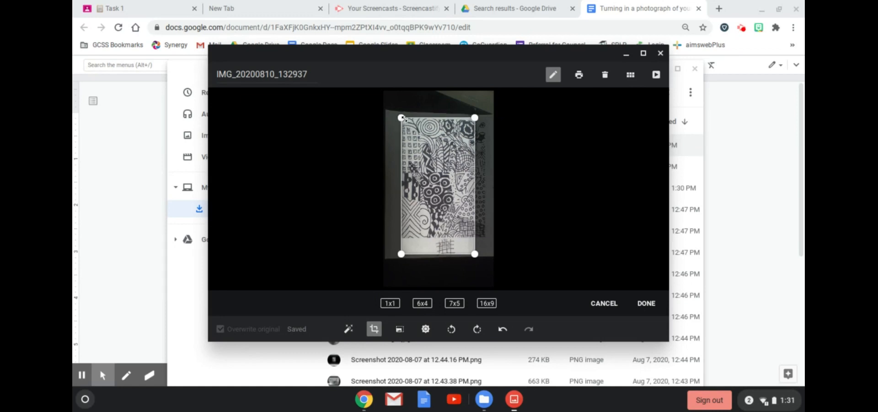
left_click_drag(401, 117, 405, 117)
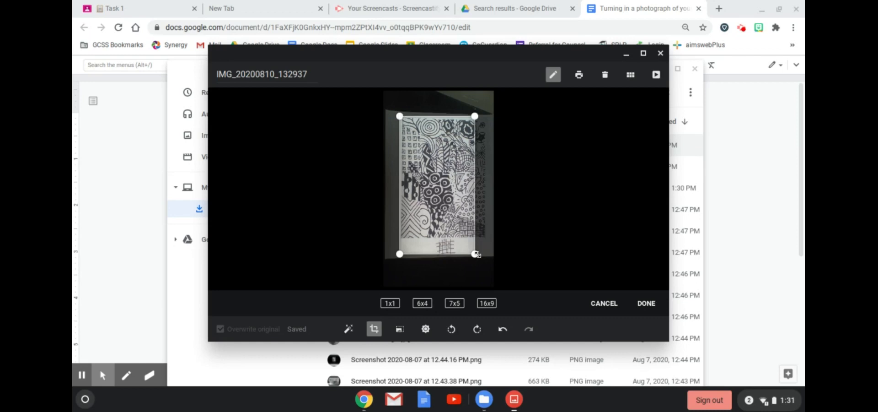
left_click_drag(474, 253, 481, 225)
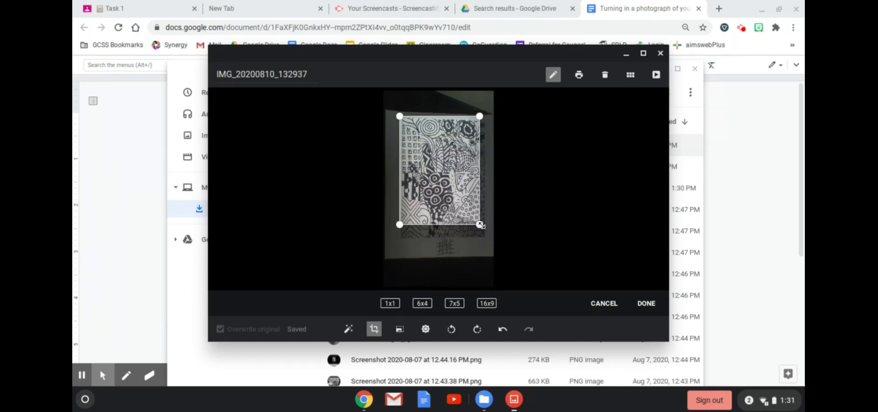
left_click_drag(480, 224, 480, 224)
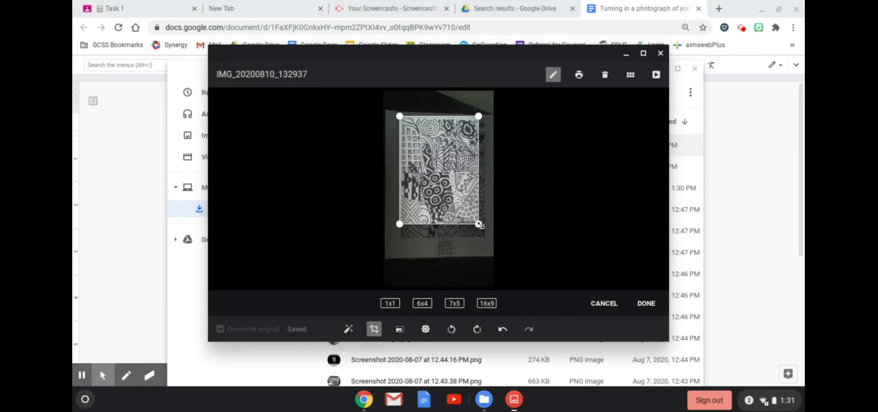
left_click_drag(480, 224, 483, 234)
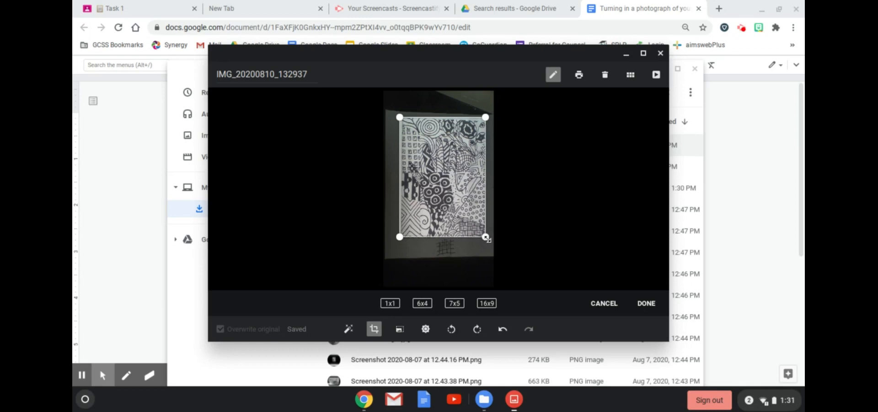
mouse_move(595, 230)
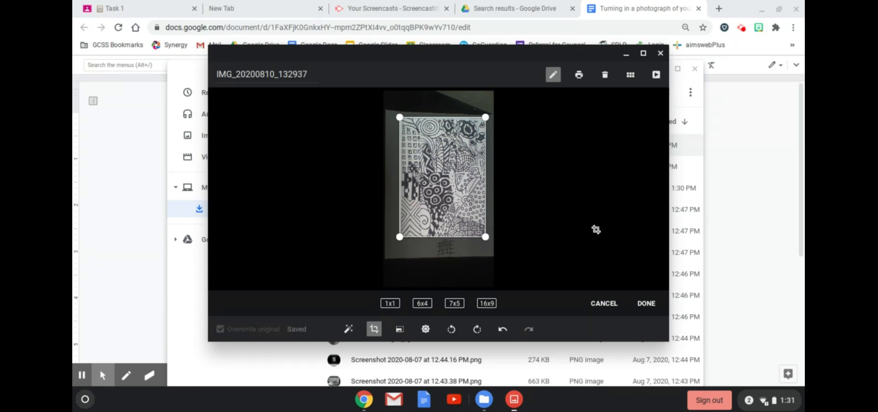
Apply the crop and rename the photo 'Christine Malin Zentangle'
left_click(646, 302)
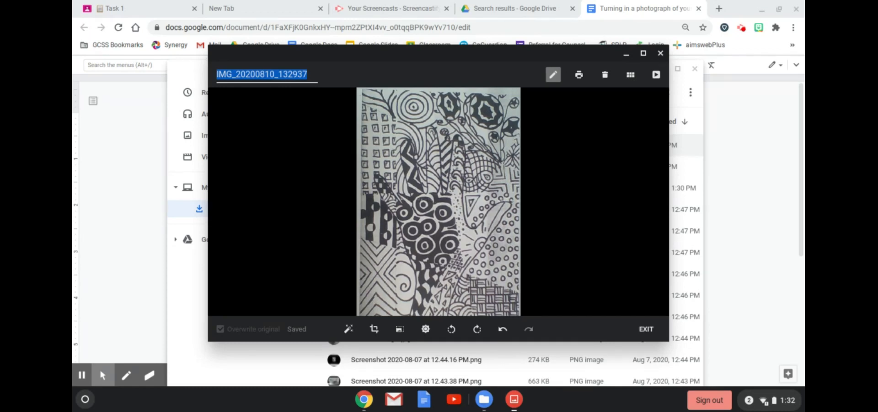
type("ChristineM")
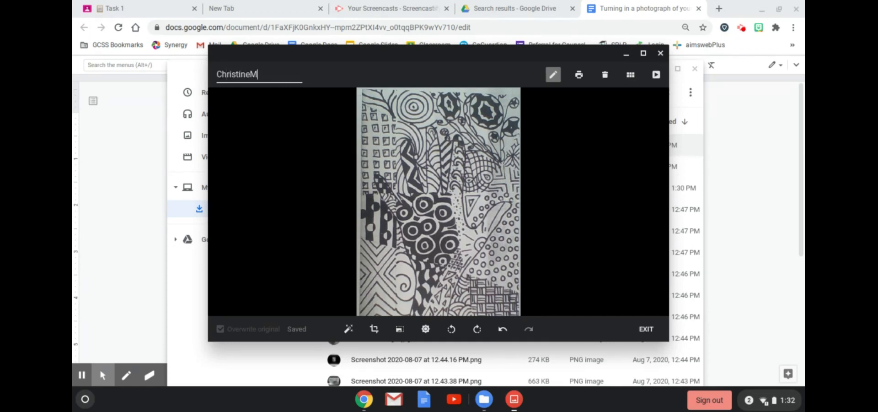
type("alin Zentangle")
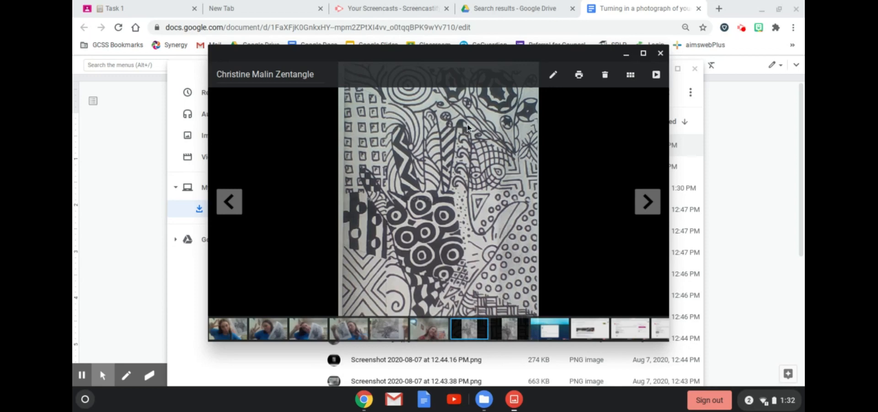
mouse_move(346, 185)
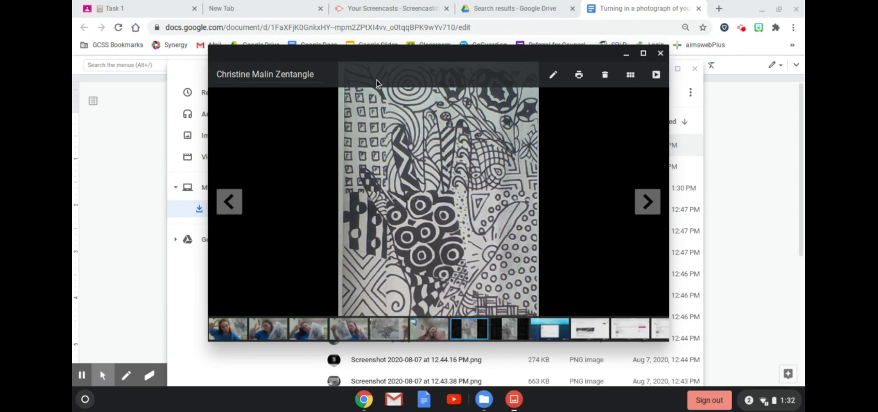
mouse_move(363, 250)
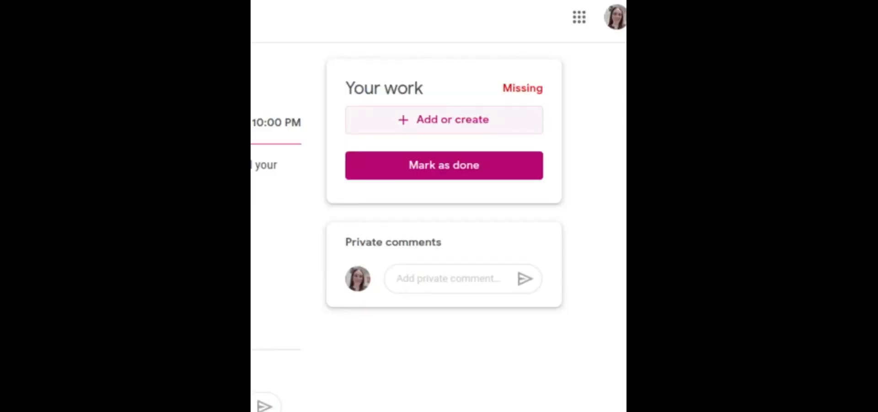
mouse_move(489, 119)
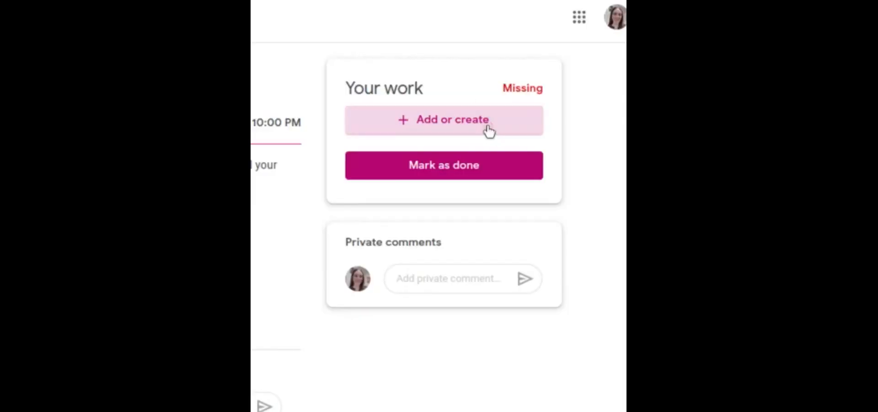
Choose File from the assignment's Add or create menu
left_click(443, 119)
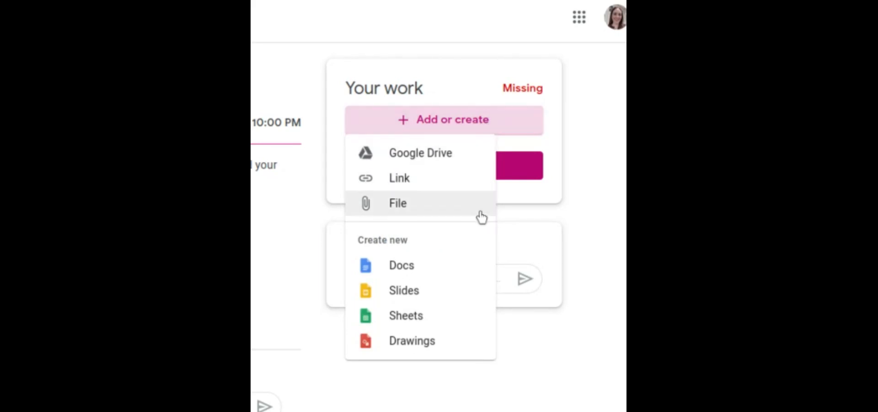
mouse_move(472, 215)
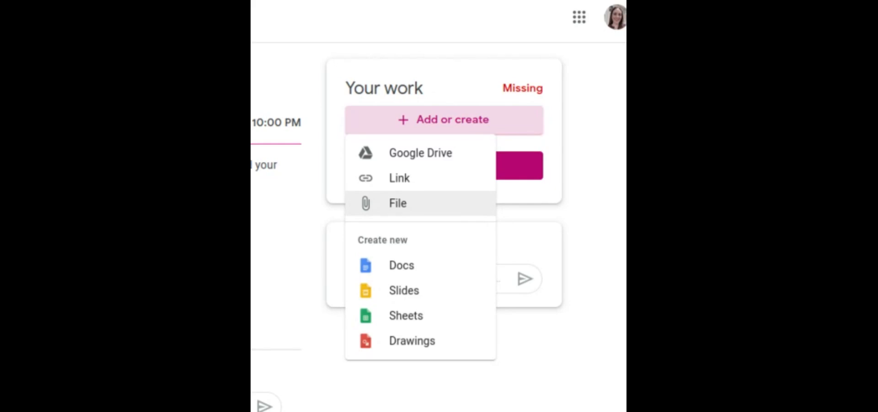
left_click(397, 203)
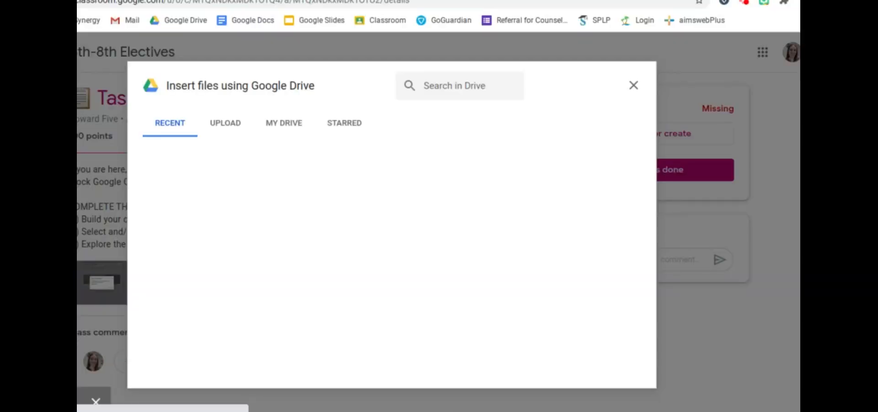
mouse_move(235, 191)
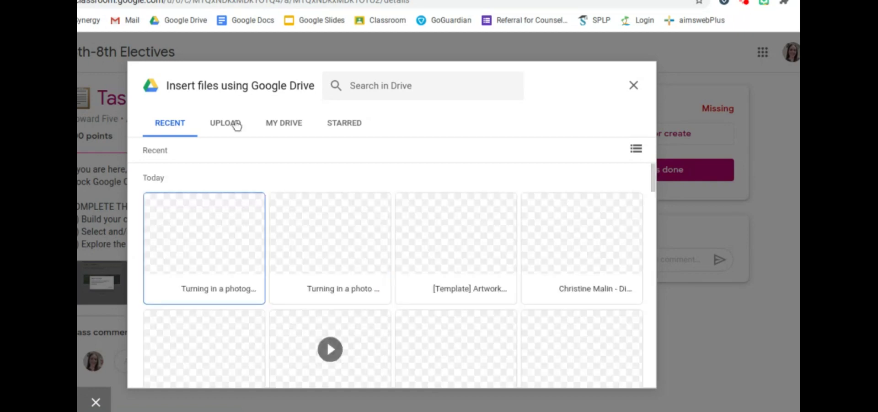
left_click(225, 122)
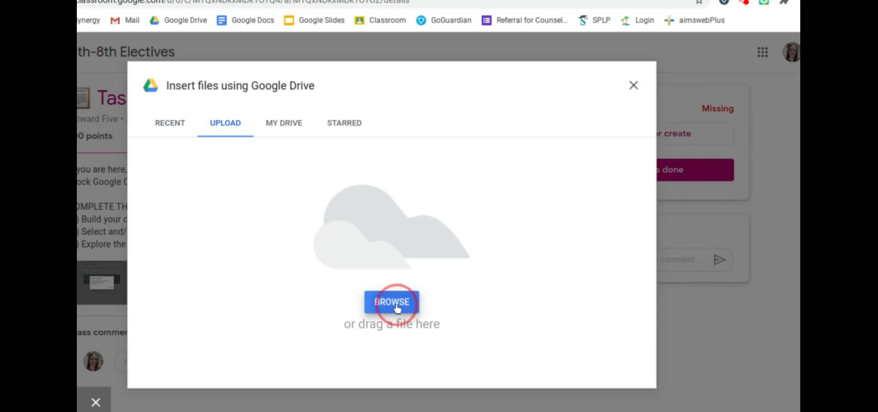
left_click(391, 302)
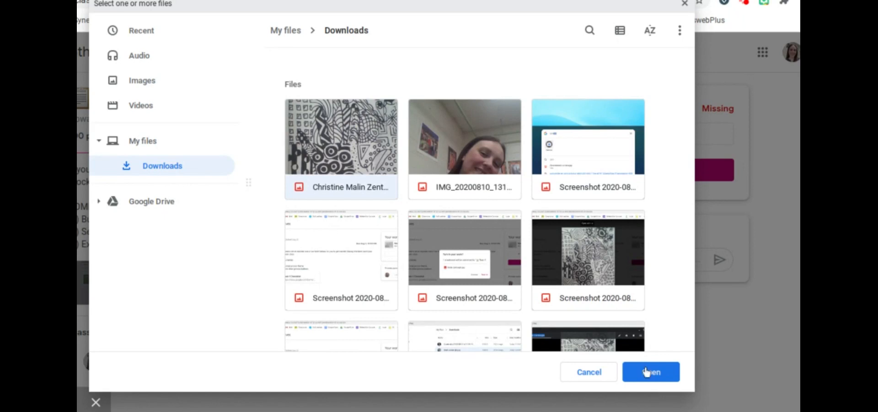
left_click(650, 371)
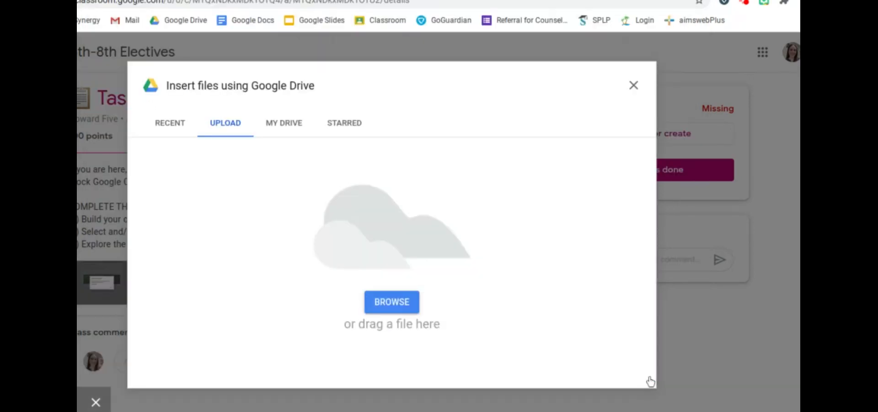
Turn in the assignment with the attached zentangle image and confirm the submission
left_click(391, 301)
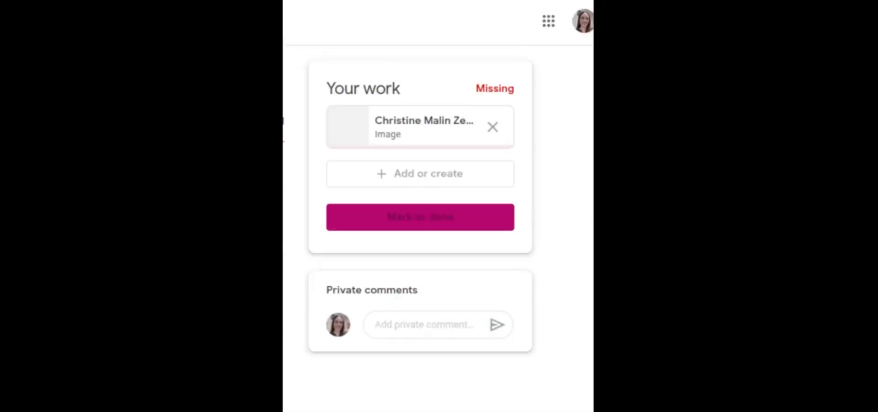
left_click(419, 217)
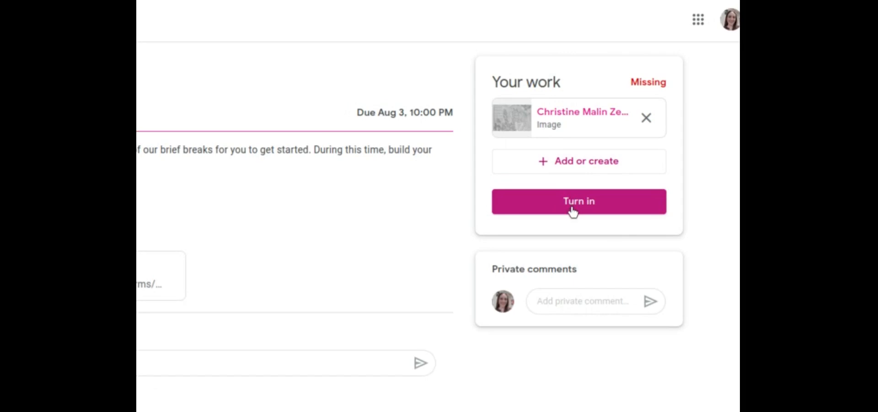
left_click(578, 201)
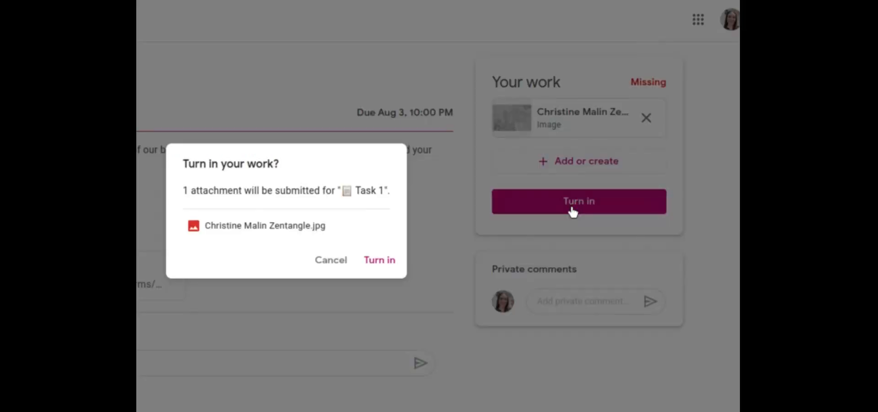
mouse_move(180, 170)
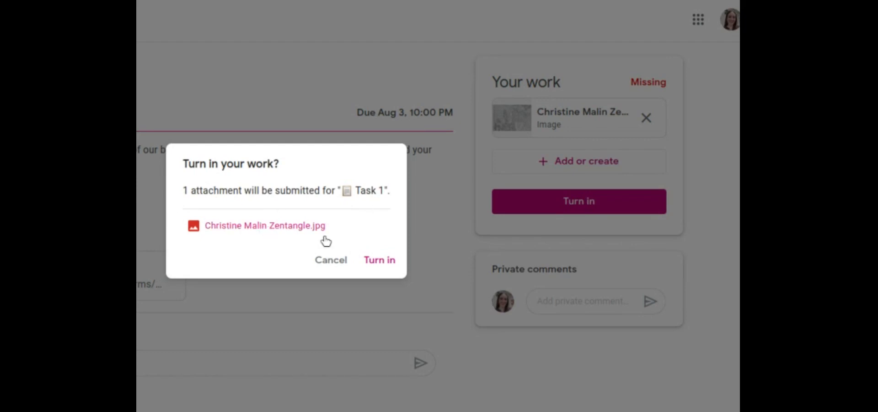
left_click(379, 260)
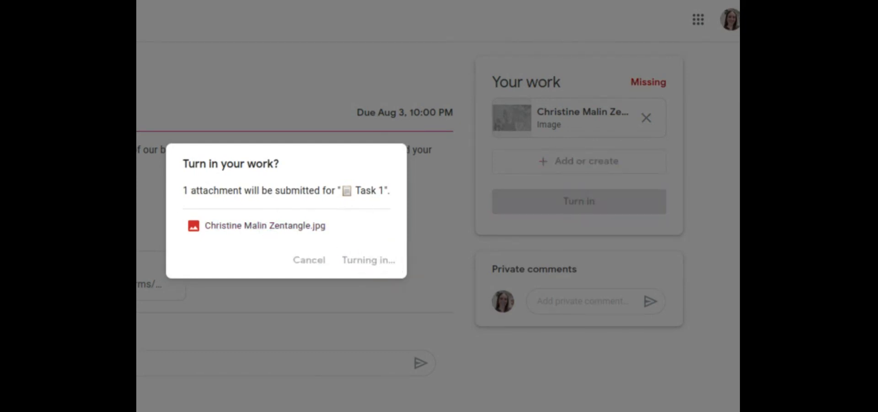
left_click(368, 259)
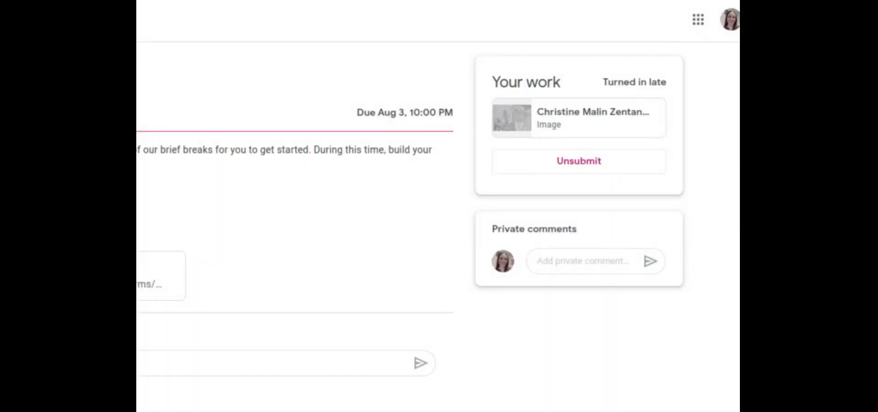